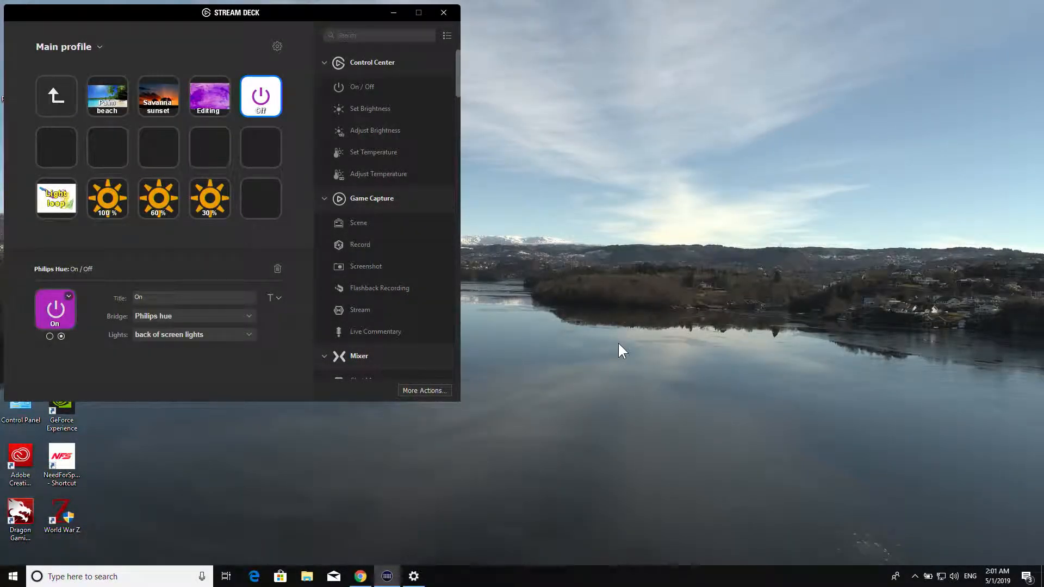
mouse_move(238, 22)
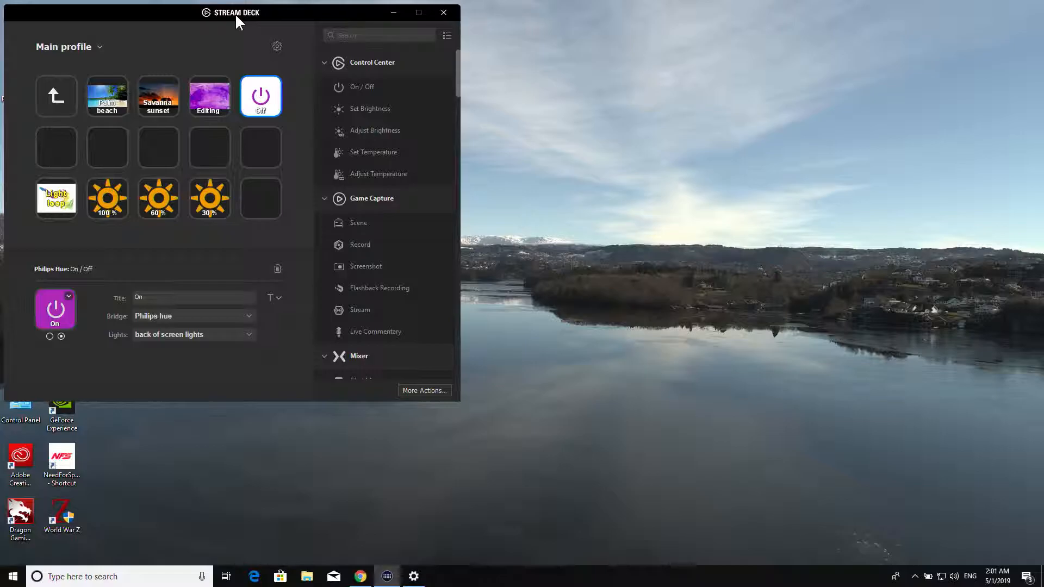
mouse_move(141, 112)
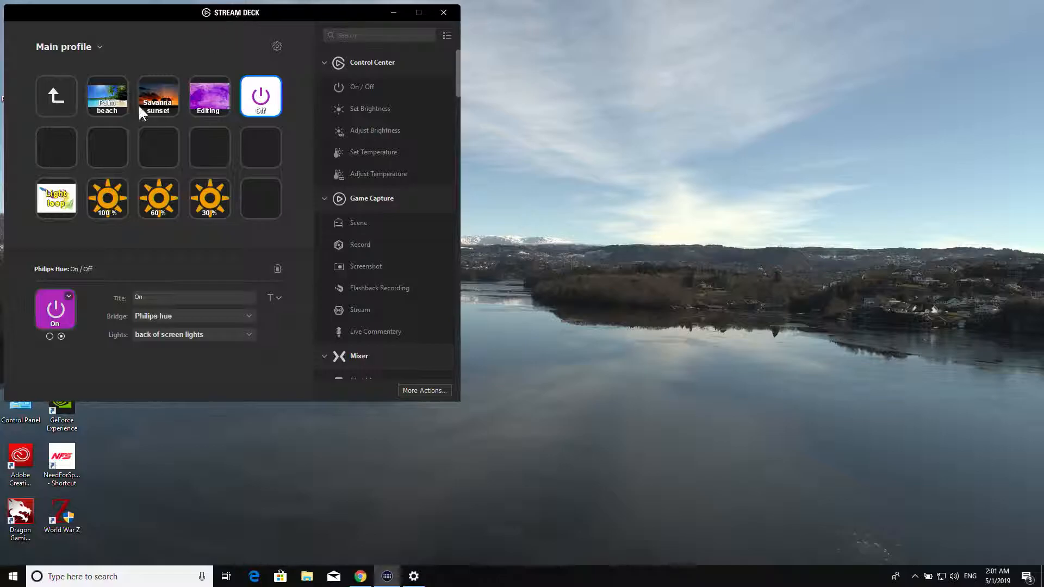
mouse_move(56, 60)
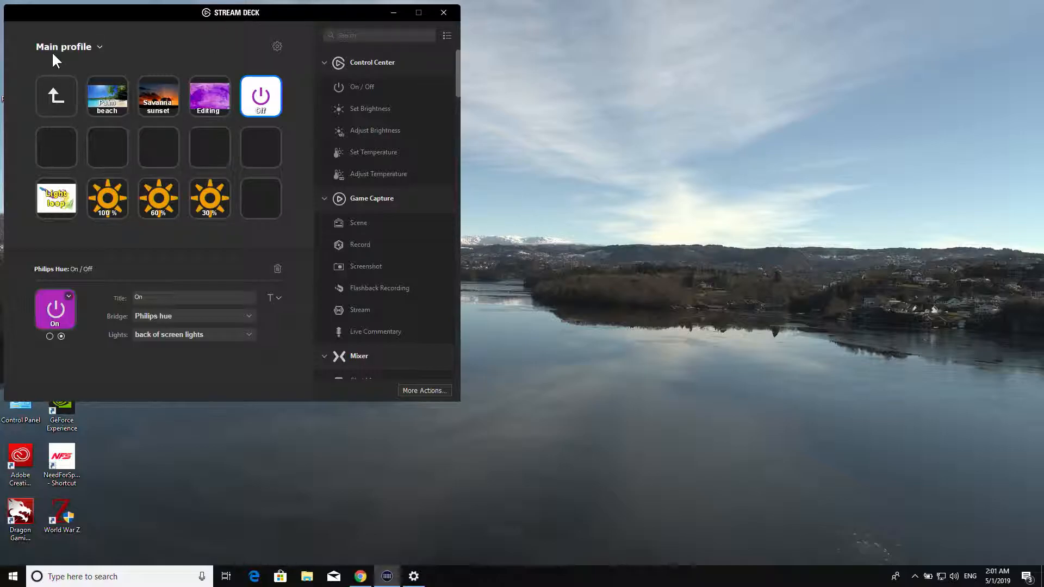
mouse_move(193, 116)
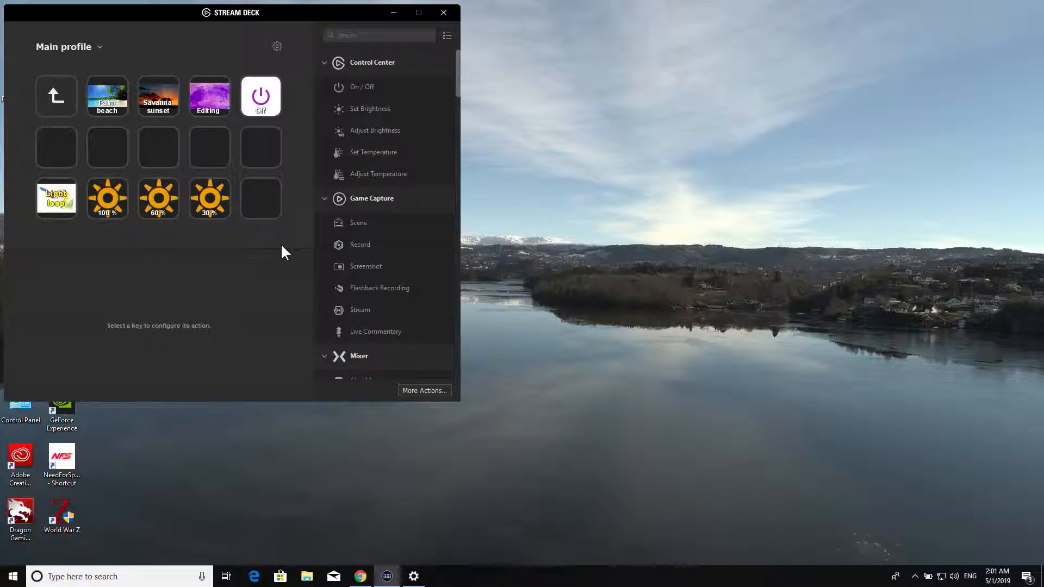
mouse_move(459, 79)
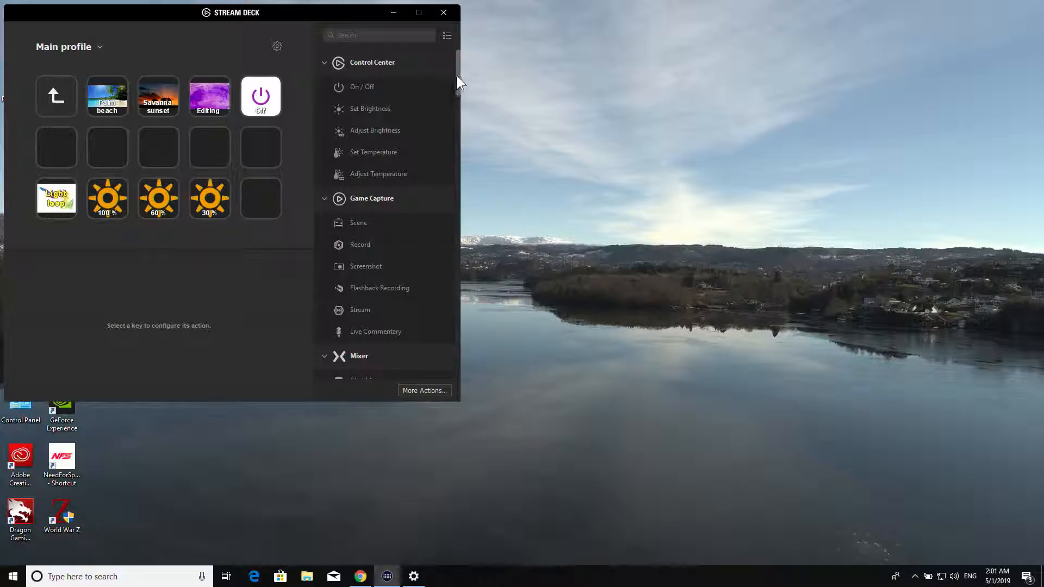
Scroll the actions list down to the Philips Hue category (On/Off, Color, Brightness, Scene)
scroll("down", 3)
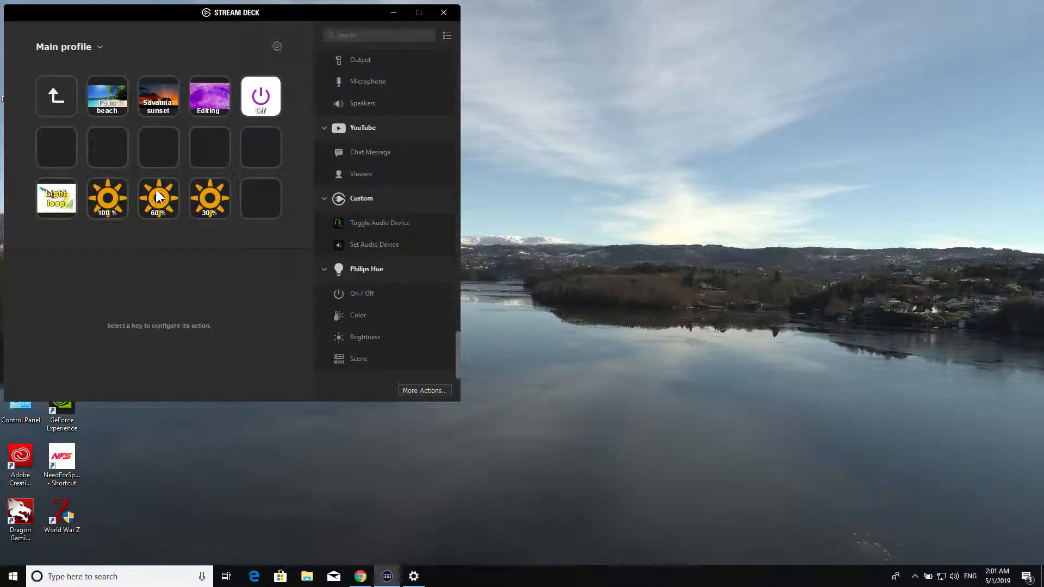
mouse_move(414, 354)
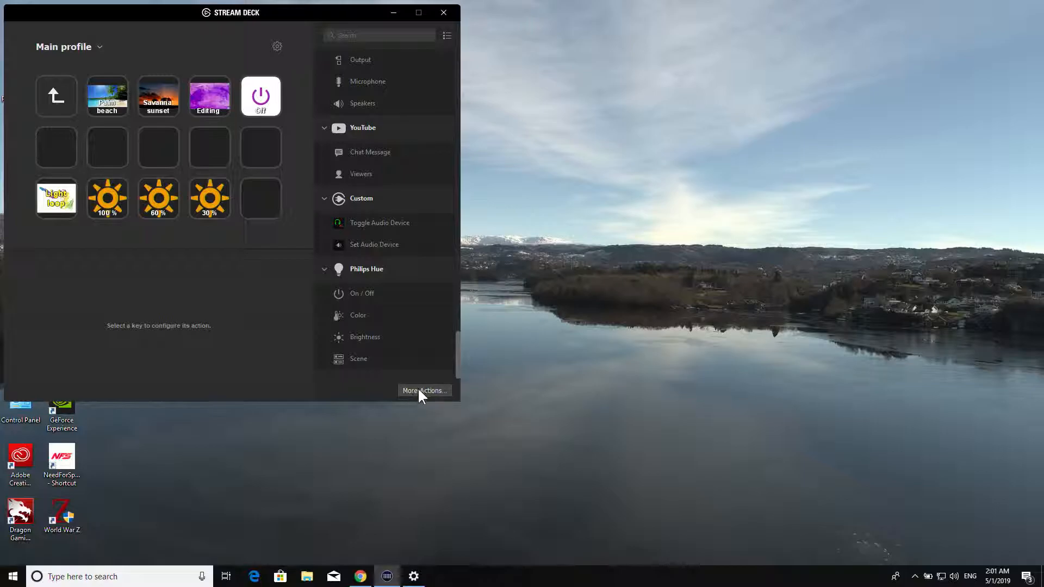
Browse the More Actions plugin store, sorted by Most Popular, down to Nanoleaf Controller
left_click(424, 390)
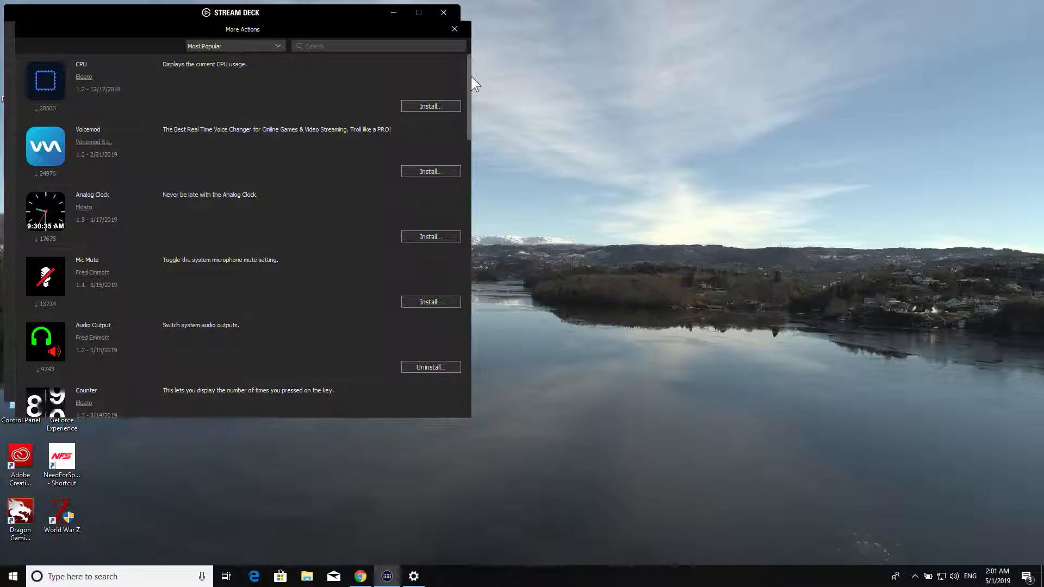
scroll("down", 3)
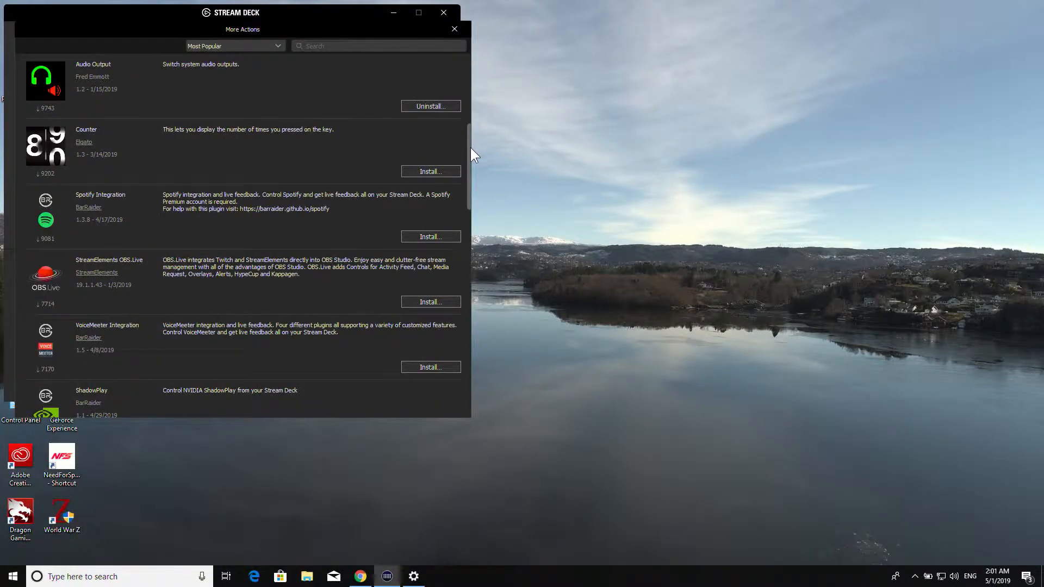
scroll("down", 3)
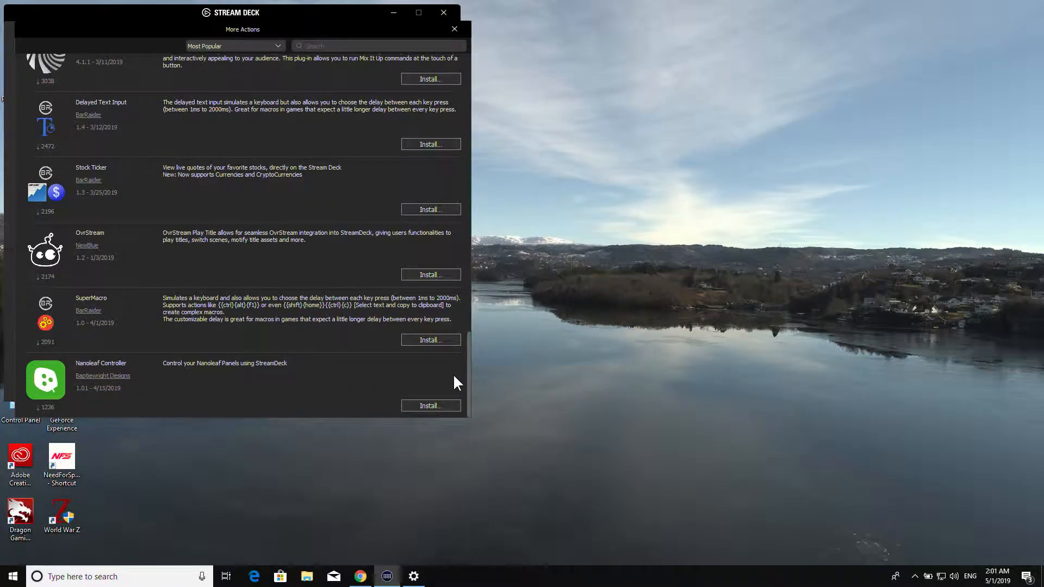
scroll("down", 3)
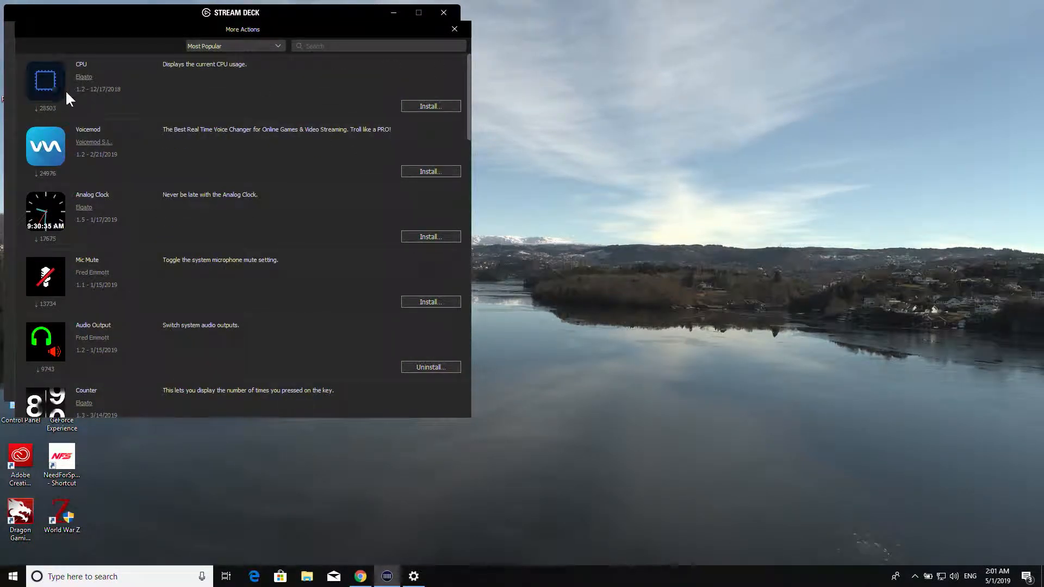
mouse_move(145, 83)
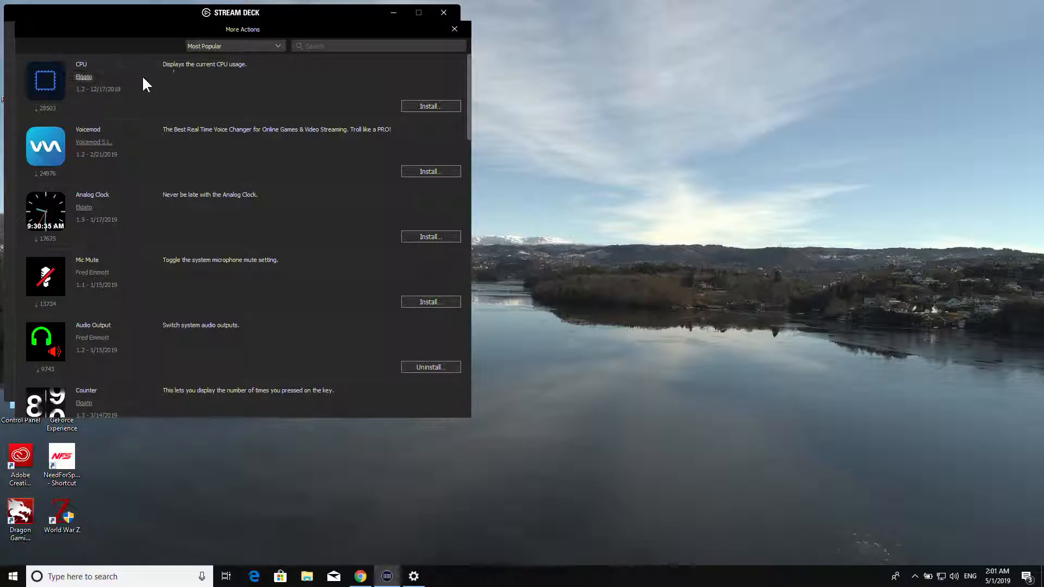
mouse_move(73, 240)
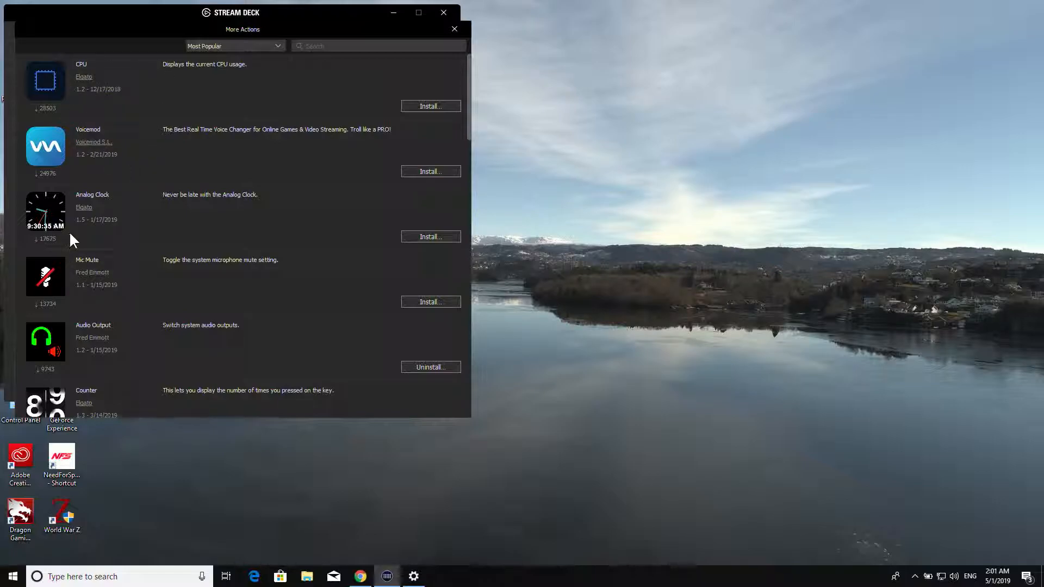
scroll("down", 3)
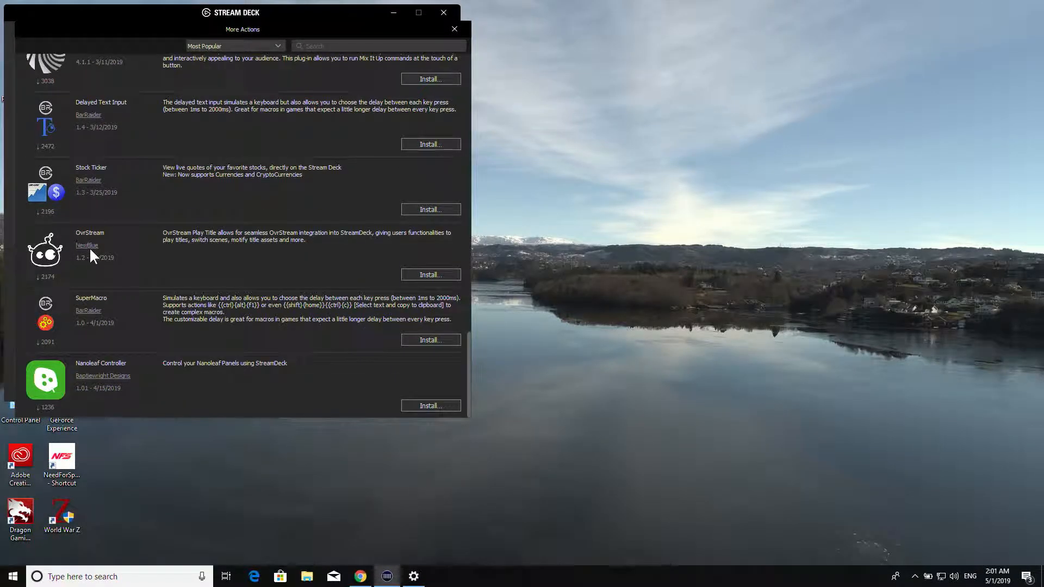
mouse_move(60, 226)
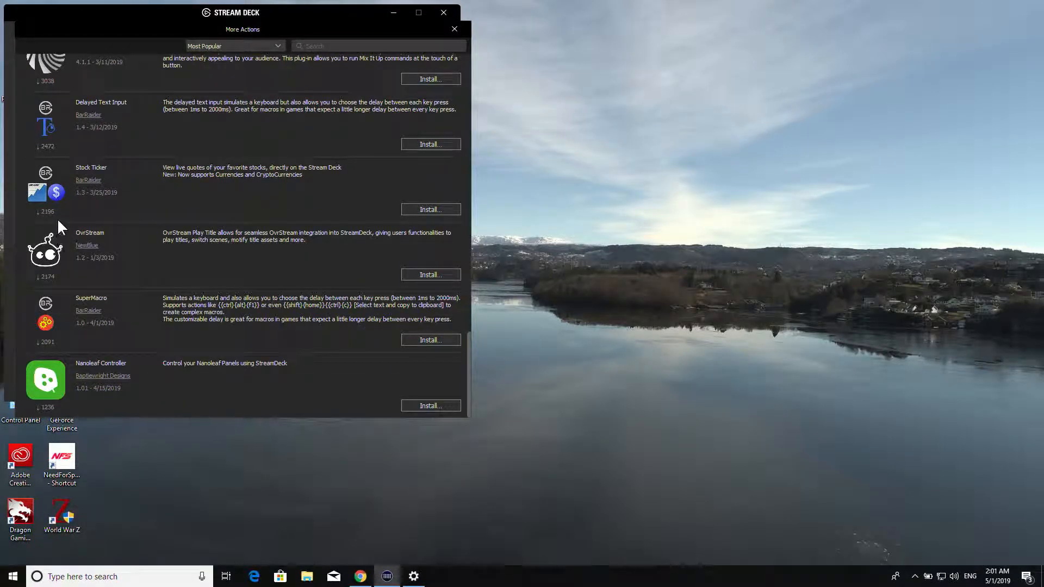
mouse_move(106, 209)
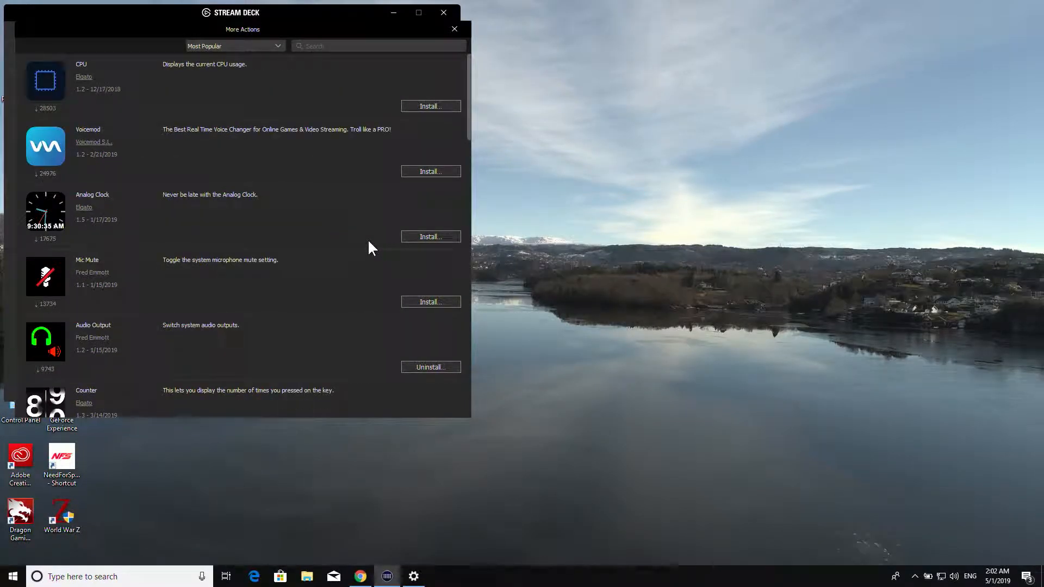
mouse_move(282, 53)
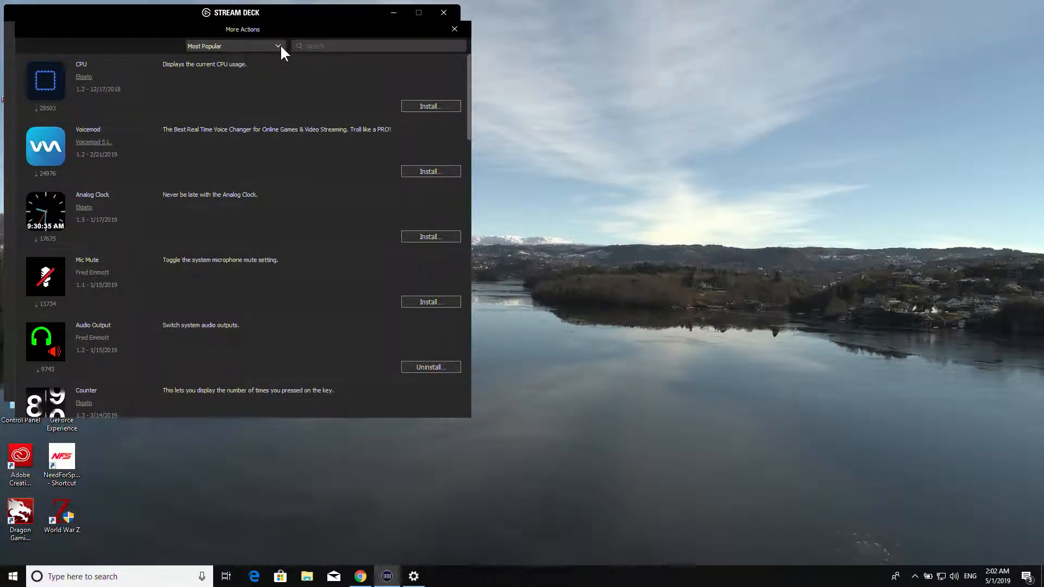
mouse_move(440, 33)
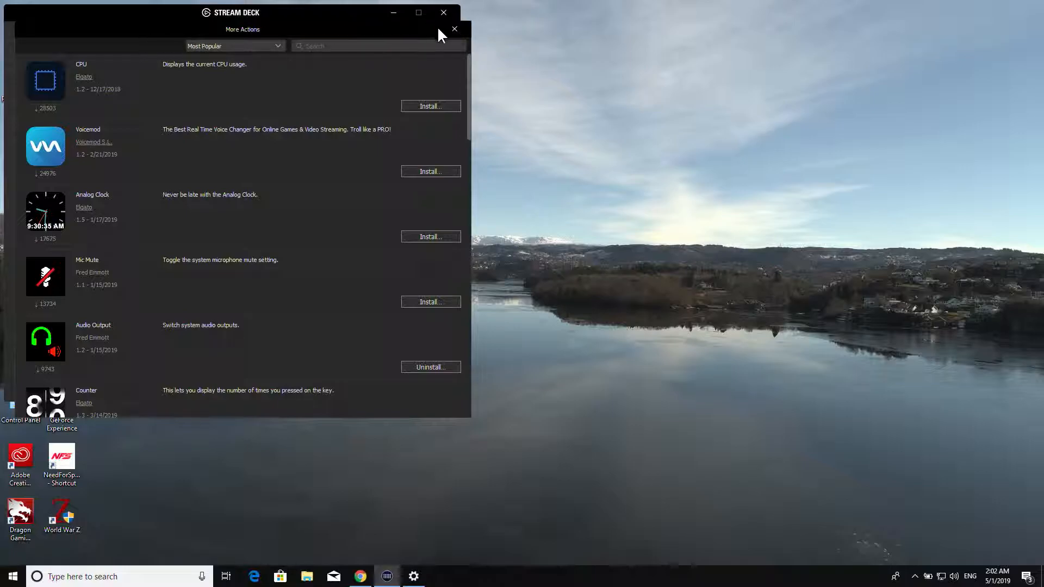
Close the More Actions store and scroll back to the Philips Hue actions
left_click(455, 28)
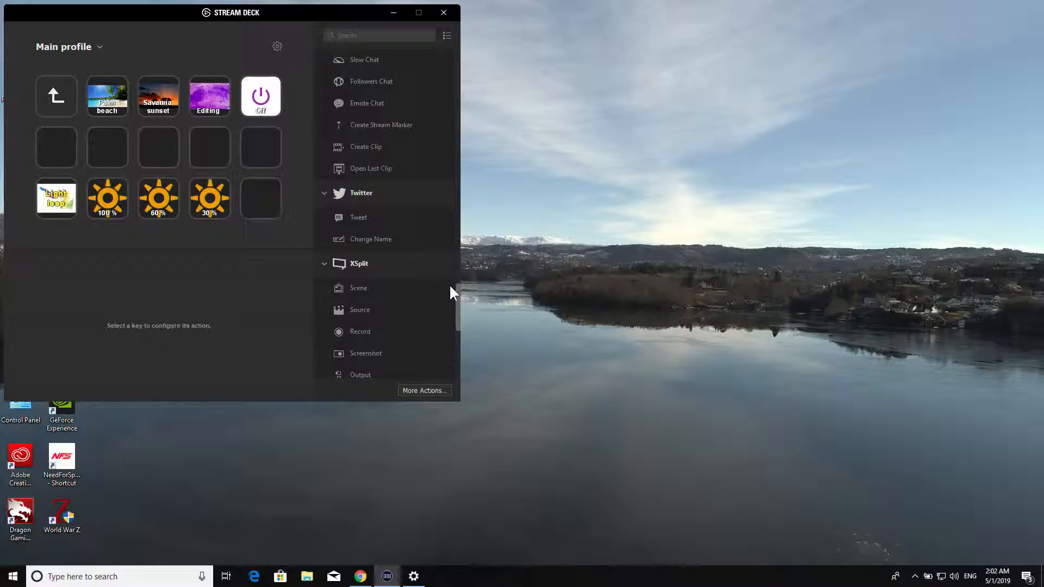
scroll("down", 3)
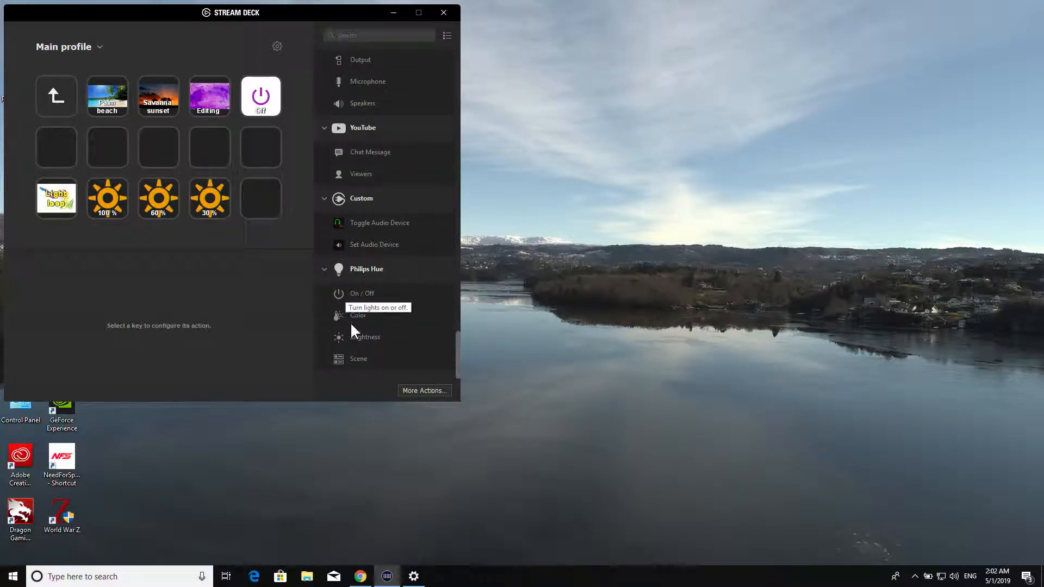
mouse_move(366, 337)
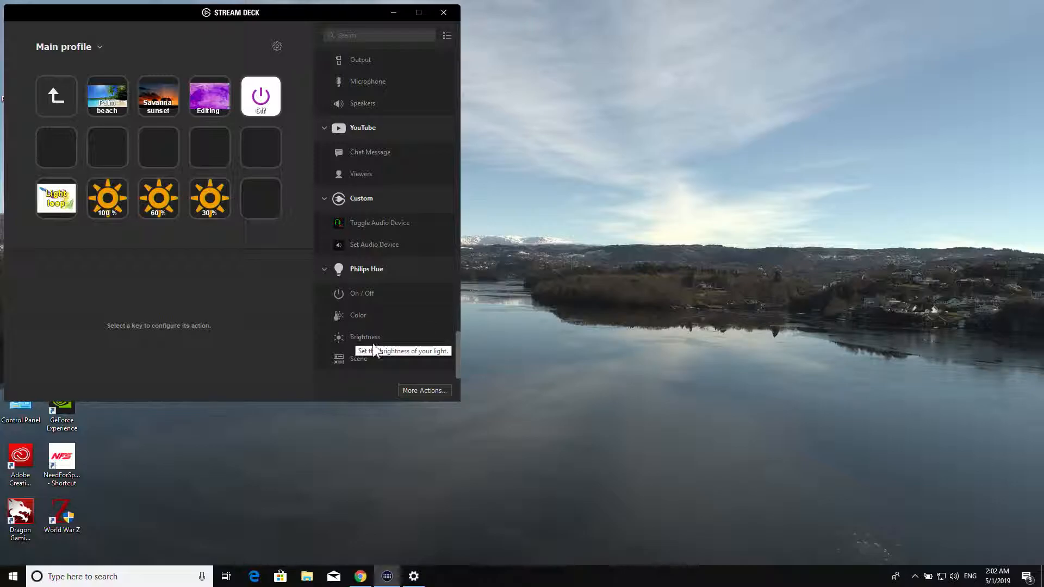
mouse_move(453, 358)
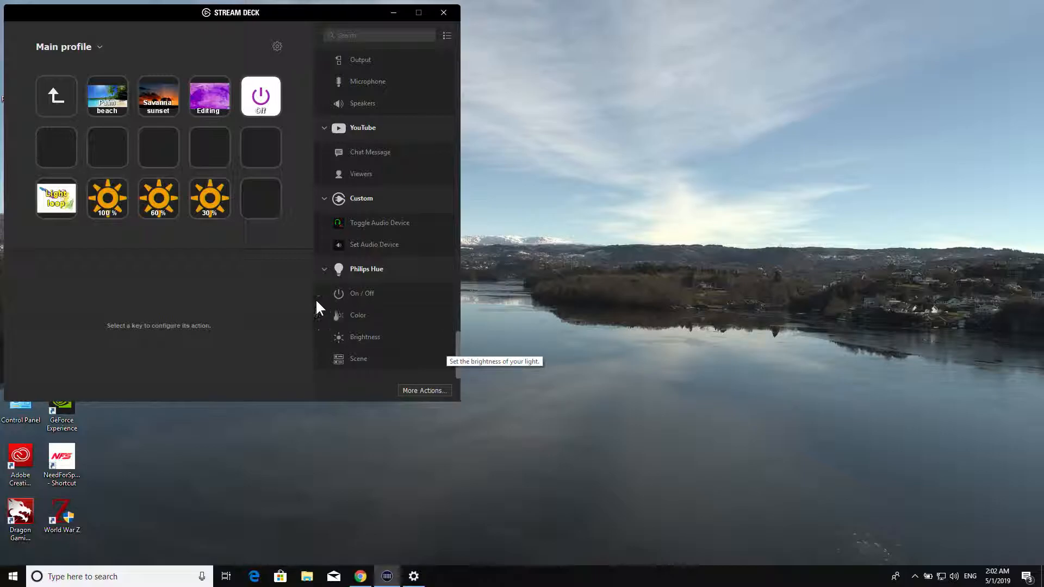
mouse_move(138, 82)
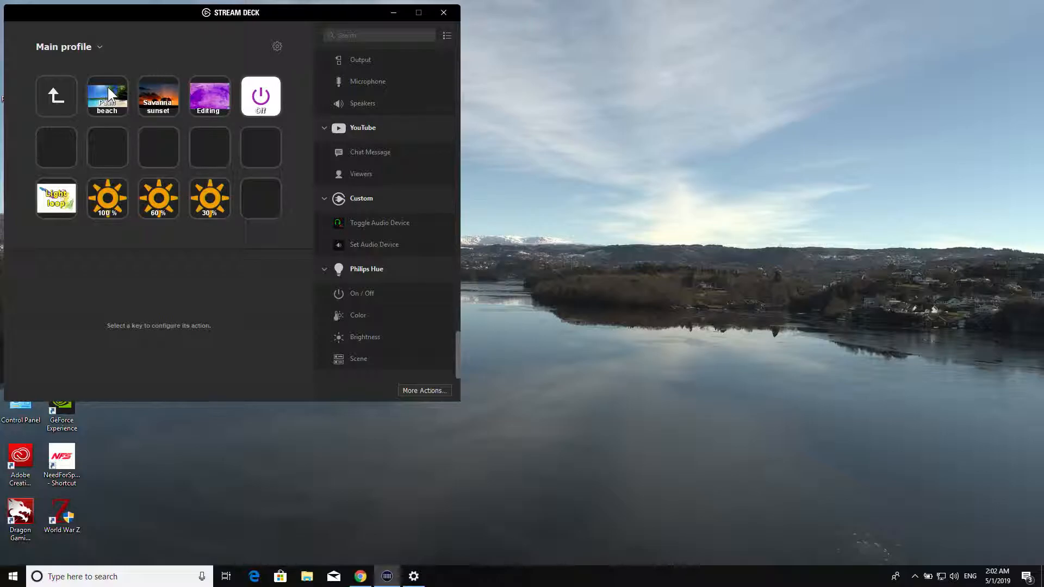
mouse_move(183, 100)
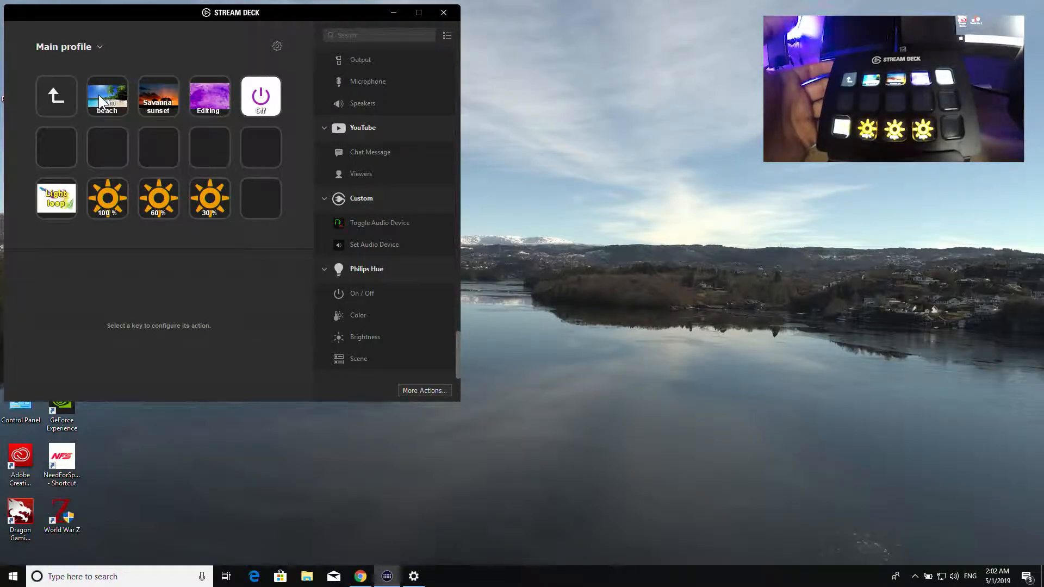
left_click(260, 96)
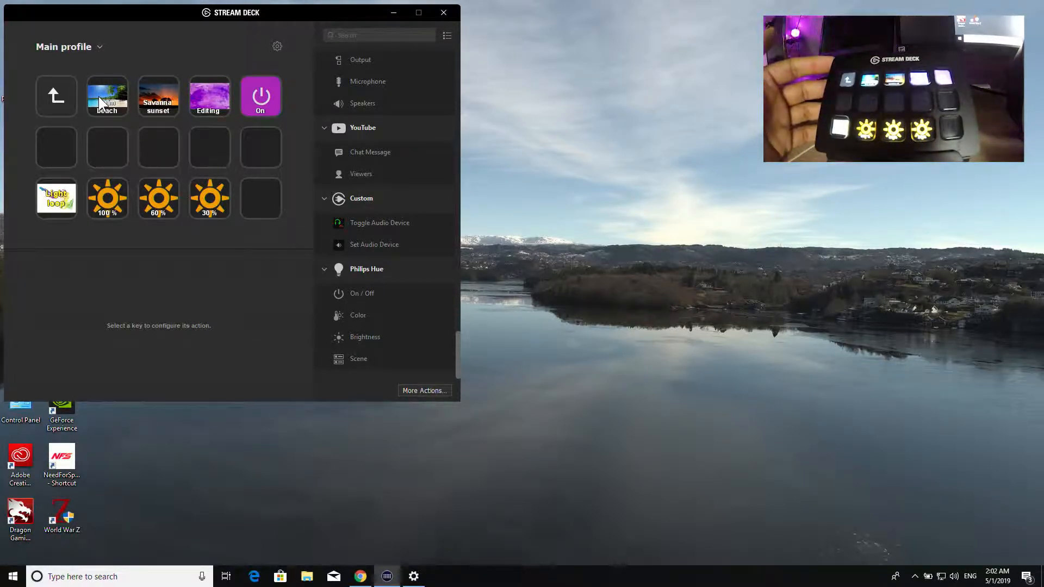
left_click(260, 96)
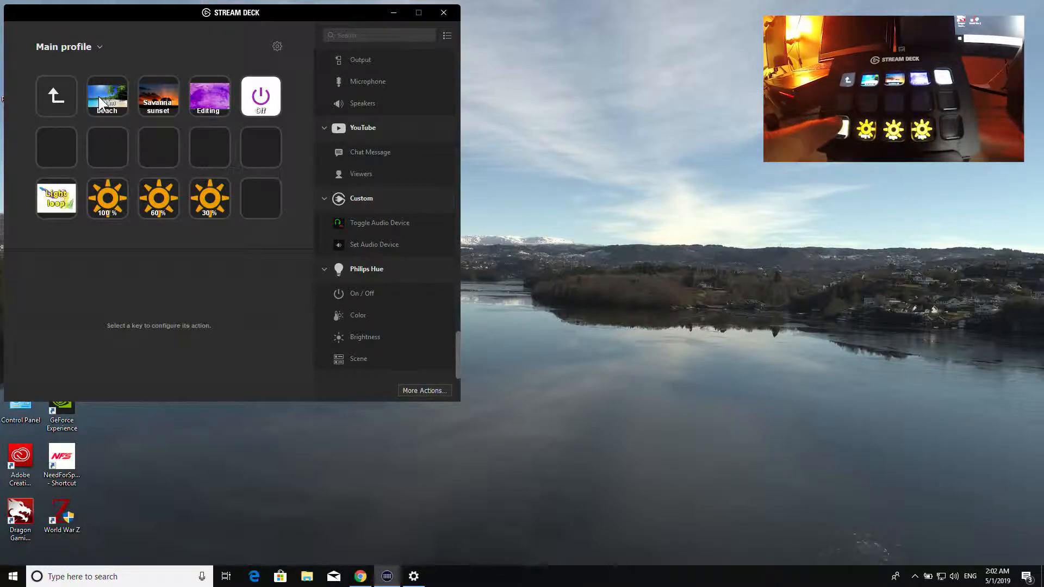
Show the Light loop key's settings with its IFTTT Website action
left_click(55, 198)
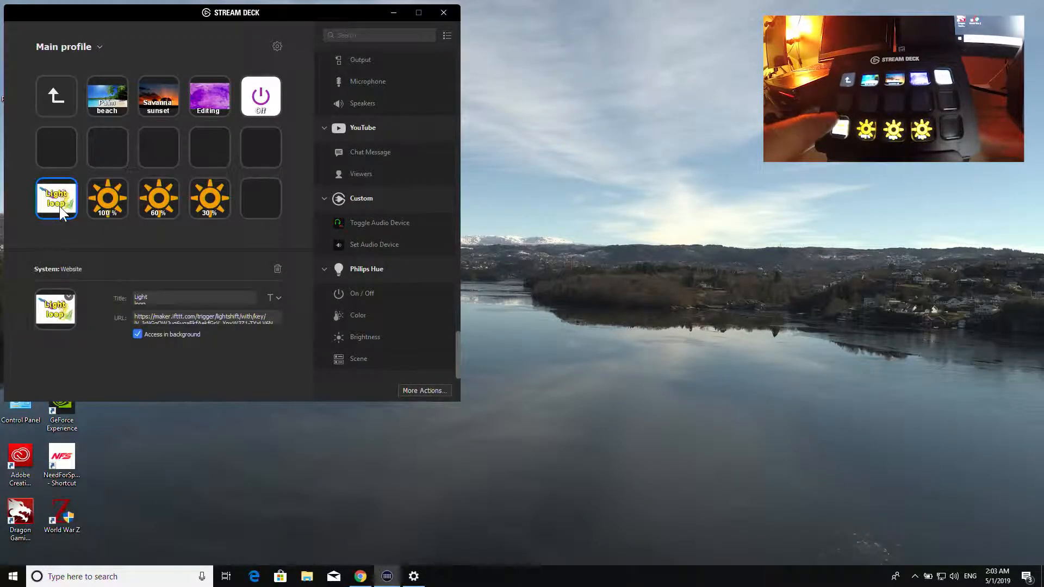
left_click(55, 198)
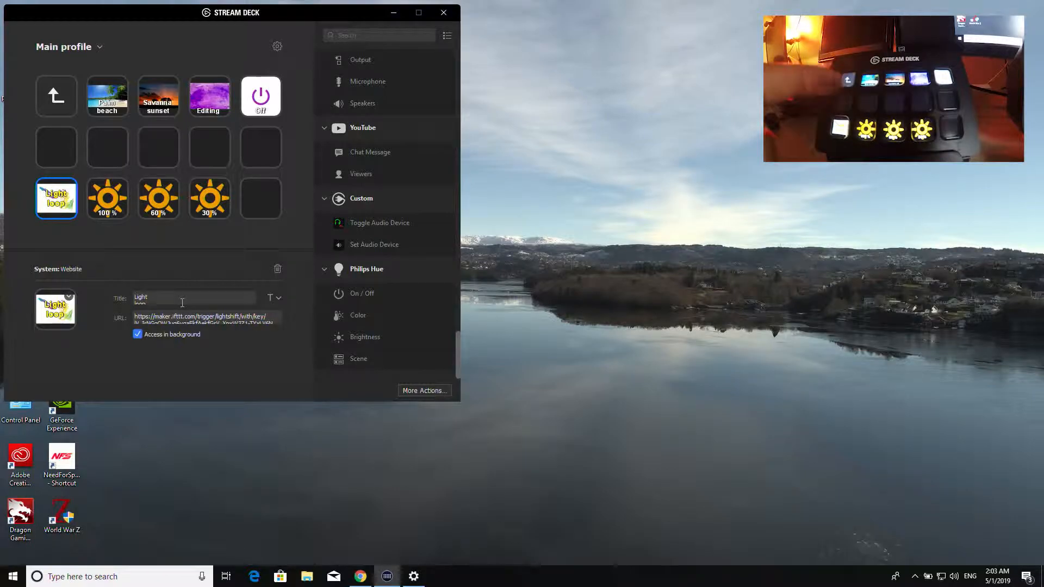
mouse_move(166, 291)
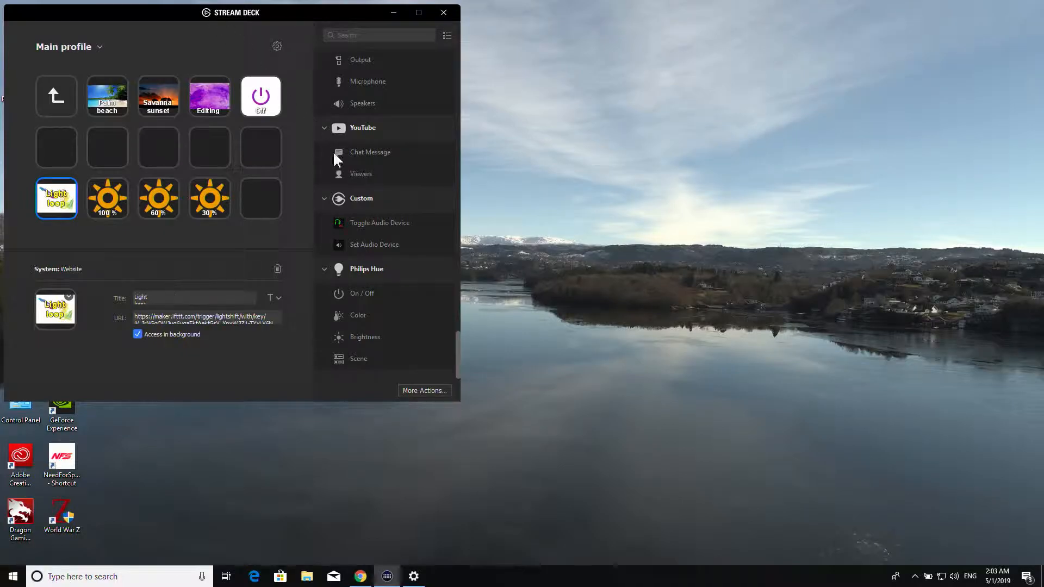
mouse_move(369, 300)
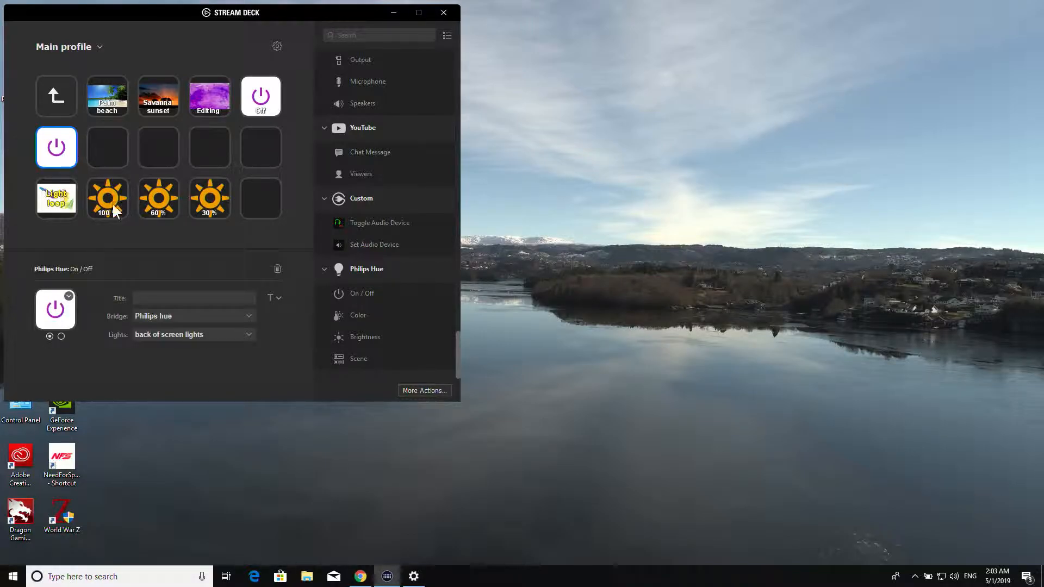
Keep Philips hue as bridge and back of screen lights as group, previewing the On state
left_click(194, 334)
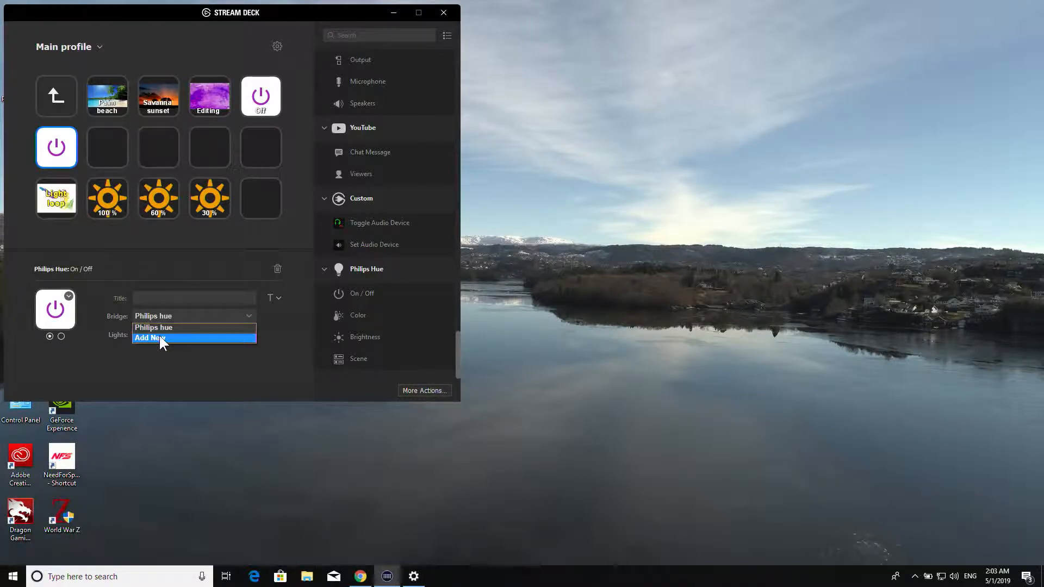
left_click(194, 337)
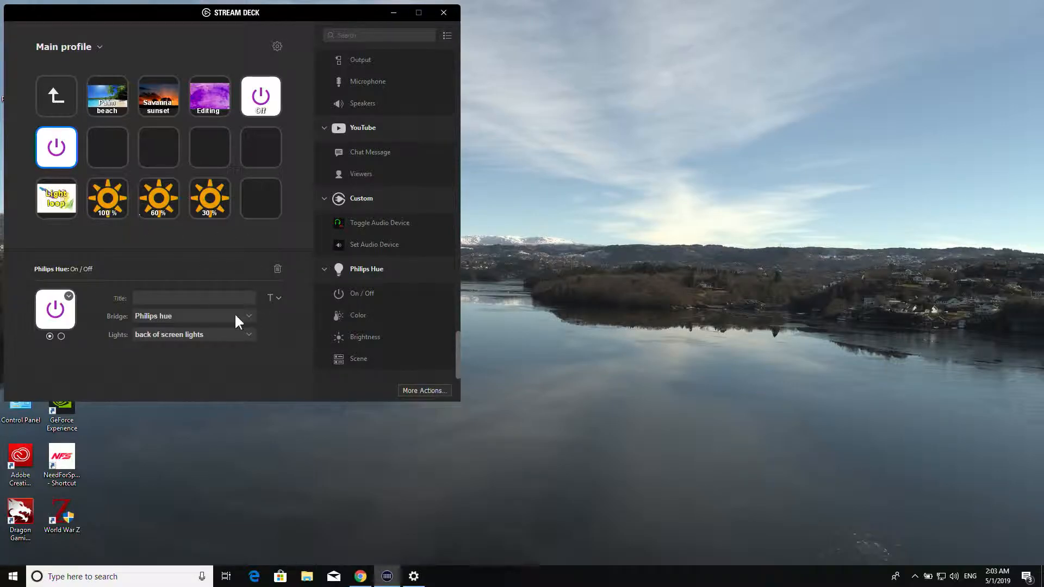
left_click(247, 333)
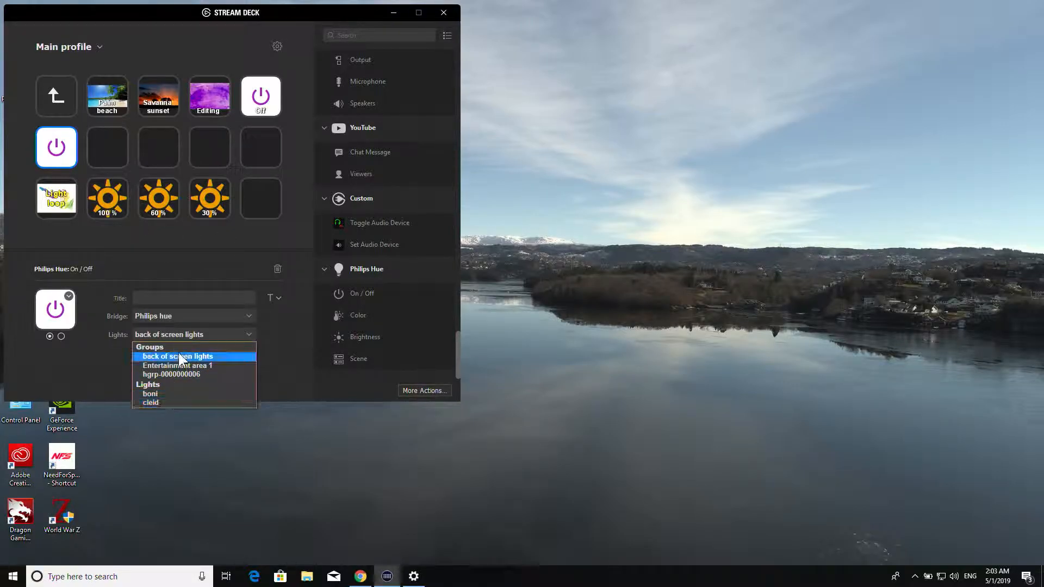
left_click(176, 357)
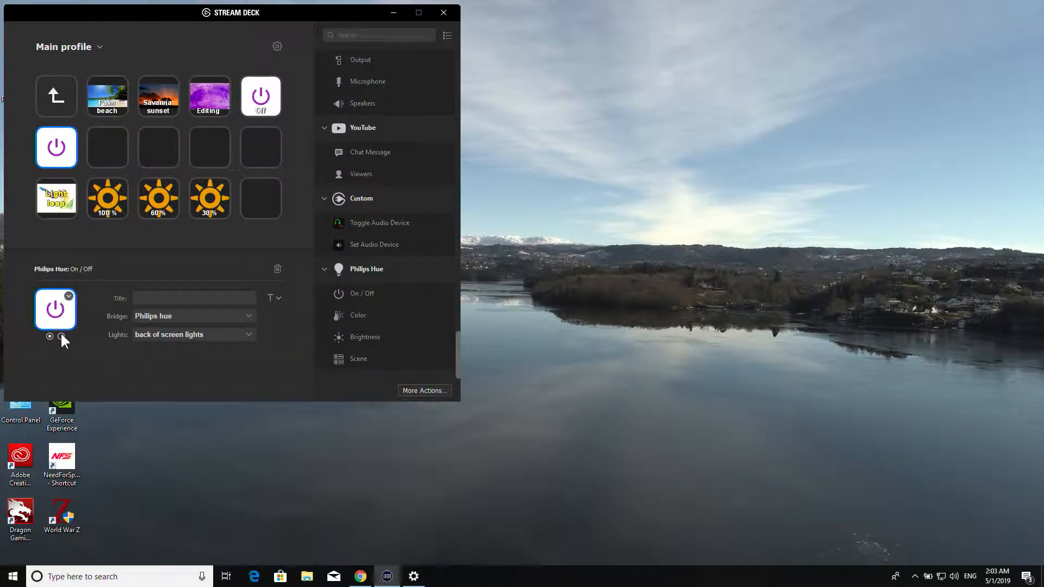
left_click(61, 336)
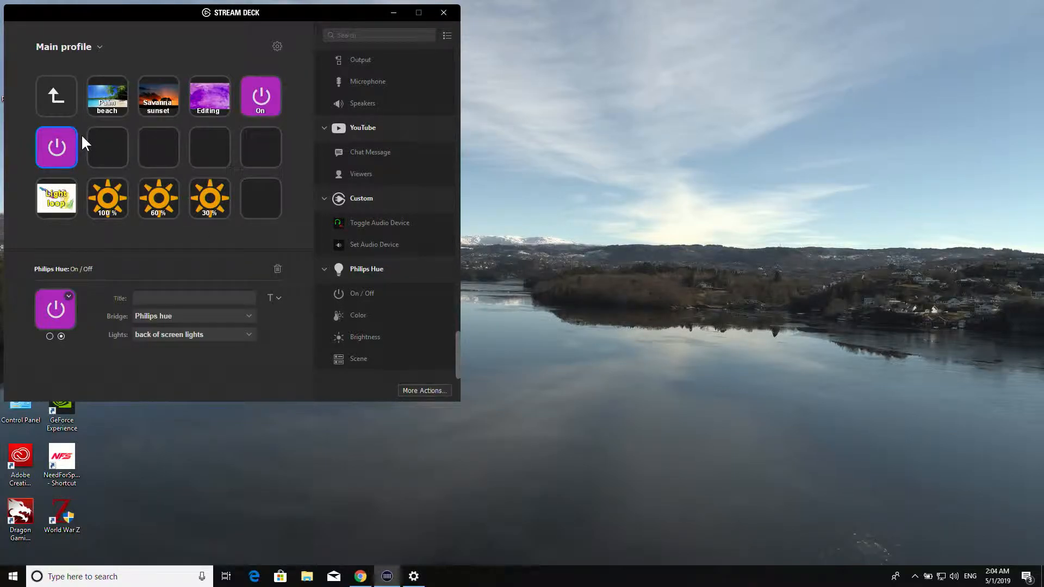
Turn the back of screen lights off with the new On/Off key
left_click(55, 147)
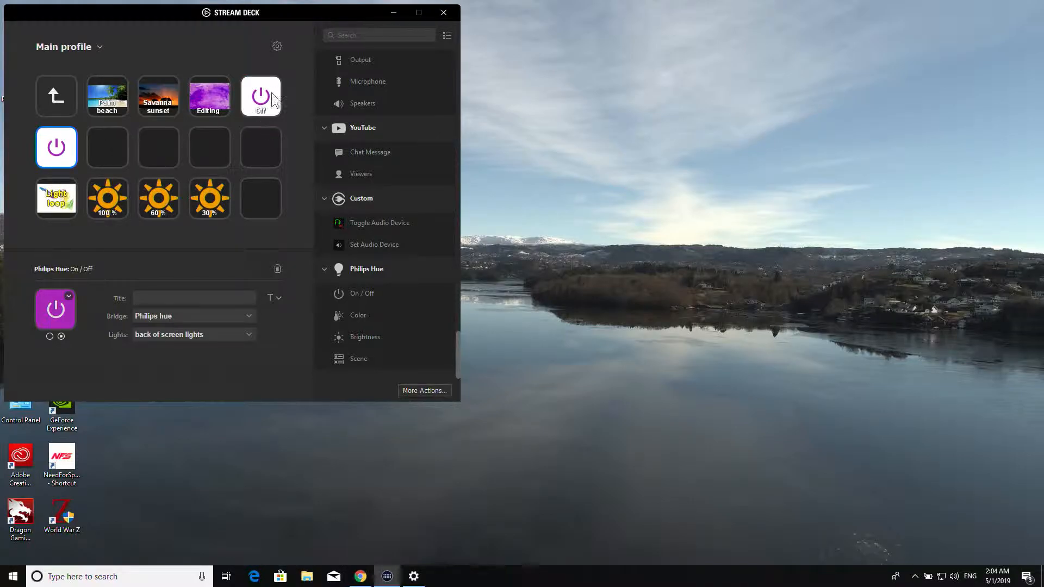
mouse_move(140, 171)
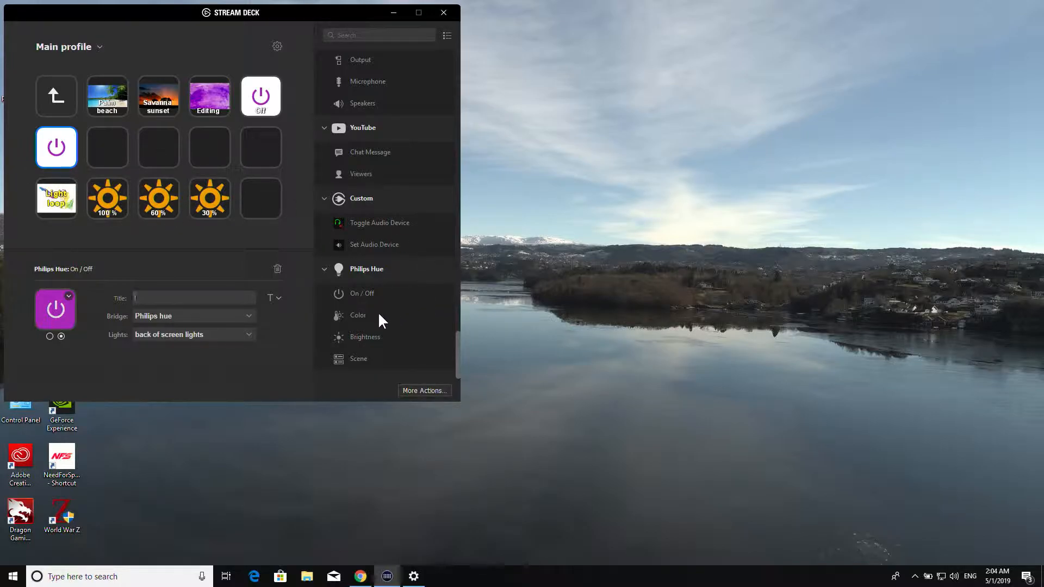
mouse_move(356, 317)
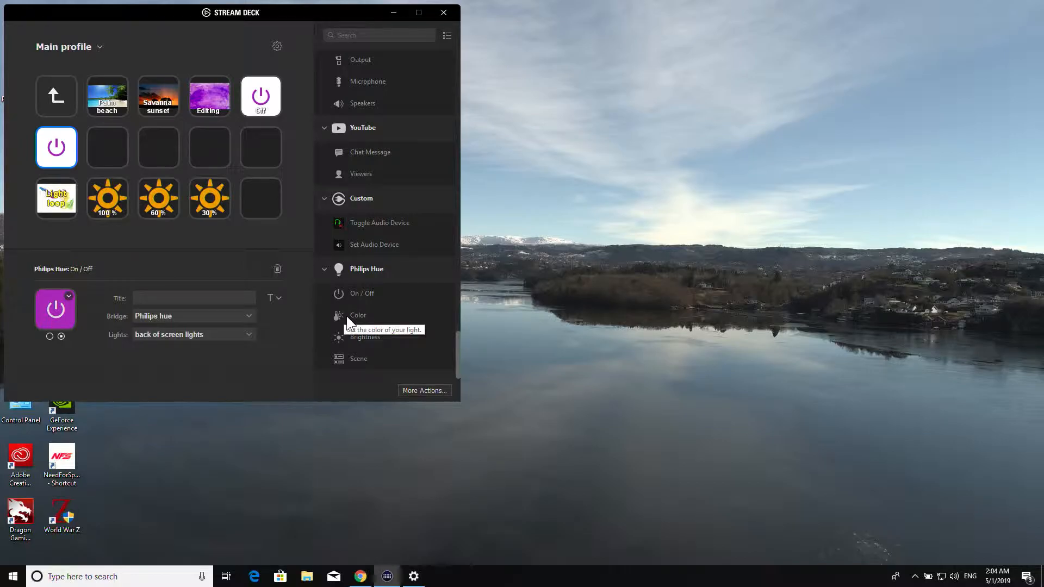
Add two Philips Hue Color keys in row two, set to red #ff0000 and light blue #aaffff
left_click_drag(358, 315, 260, 198)
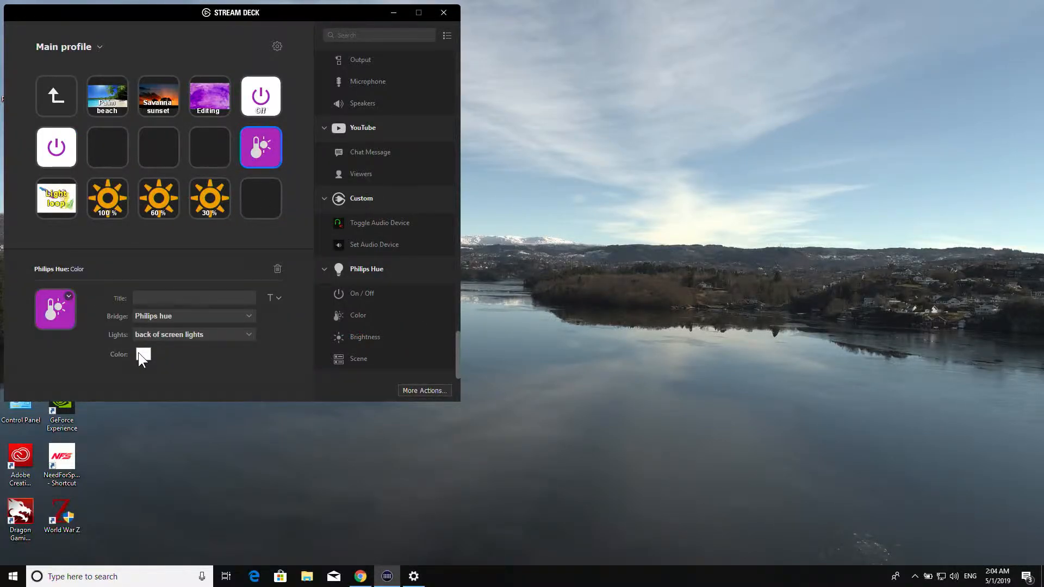
left_click(143, 354)
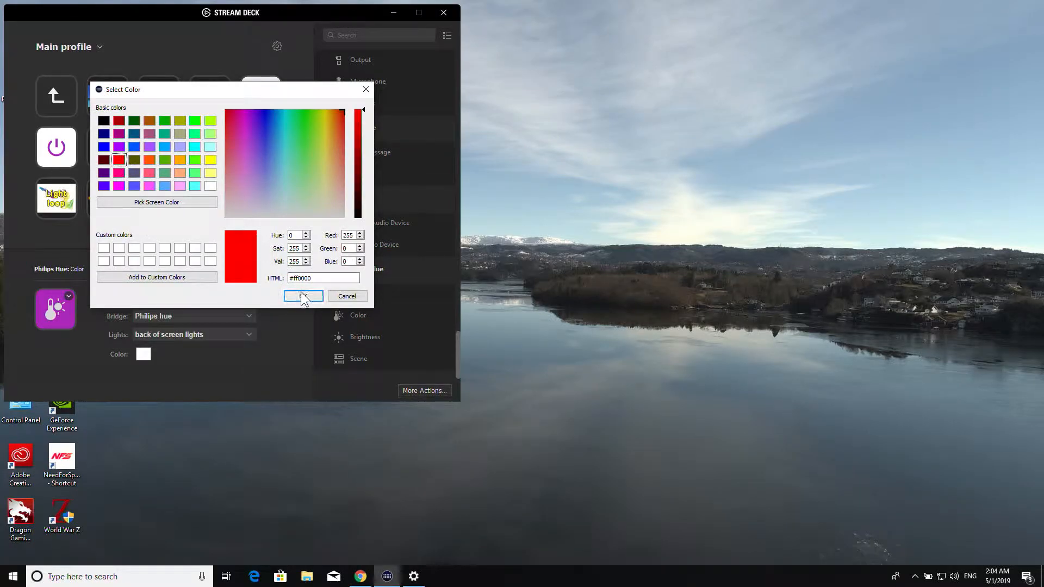
left_click(304, 295)
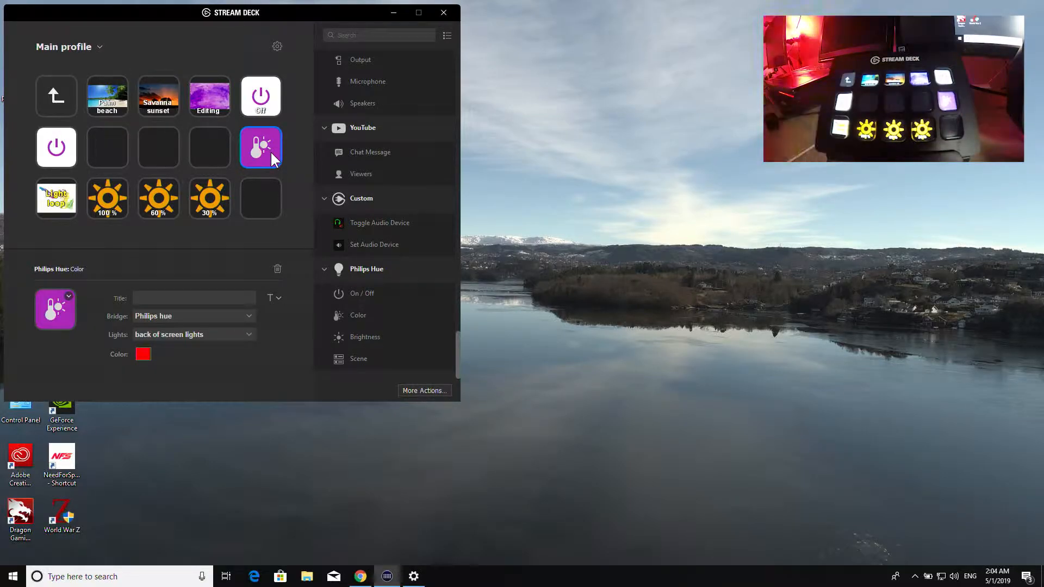
mouse_move(163, 291)
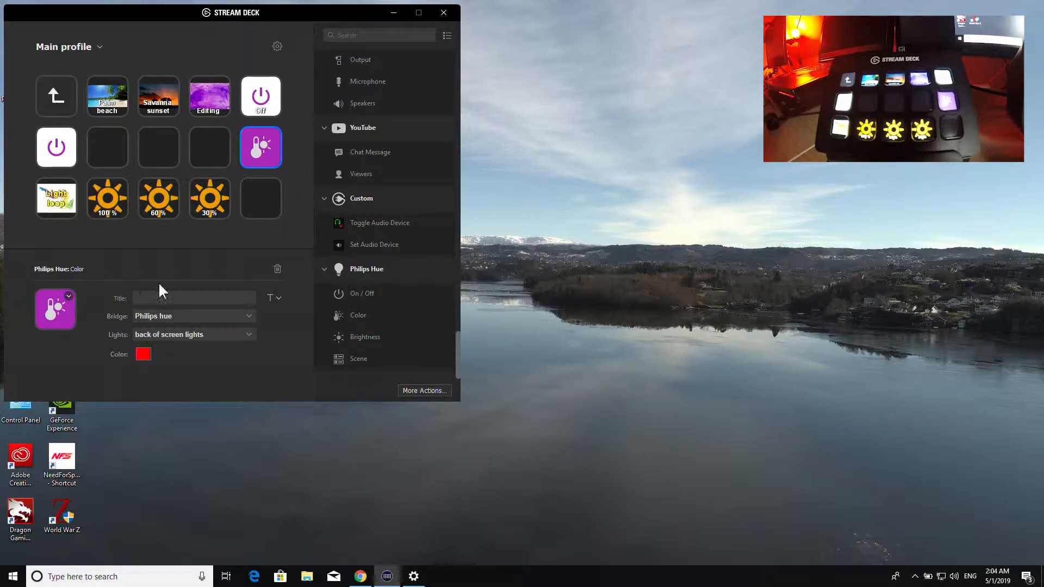
mouse_move(364, 330)
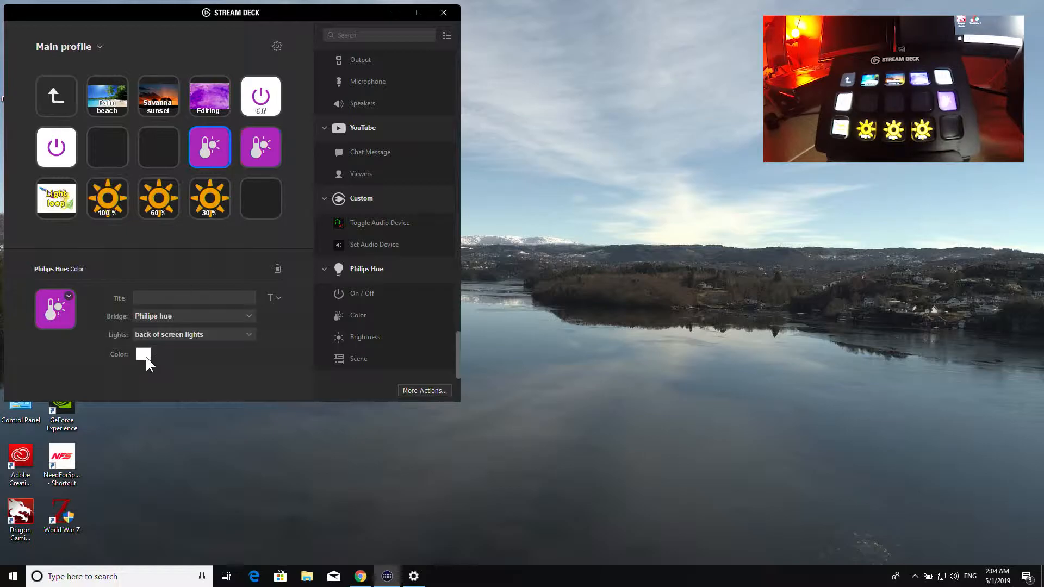
left_click(143, 354)
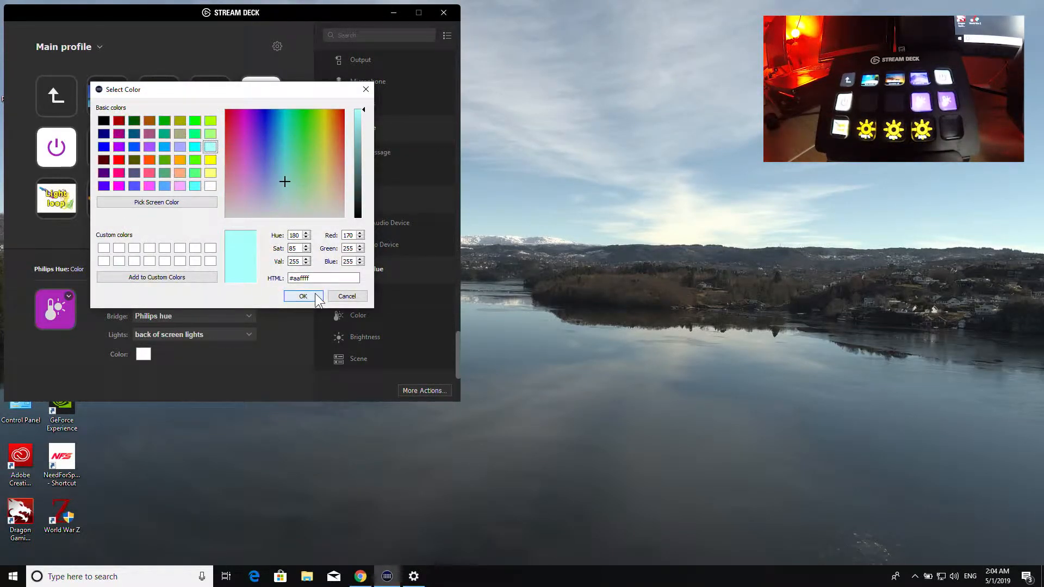
left_click(303, 296)
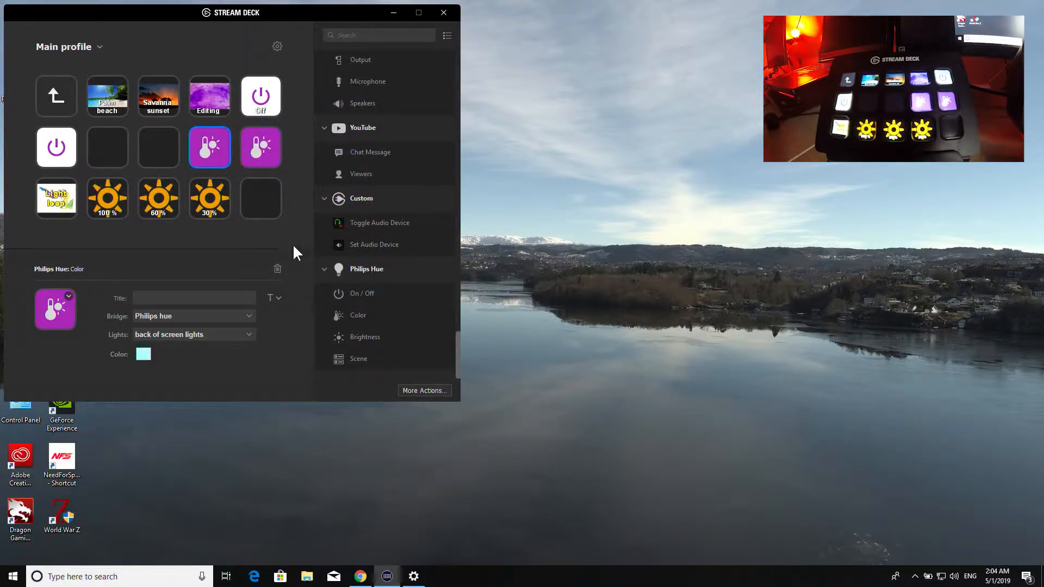
mouse_move(273, 180)
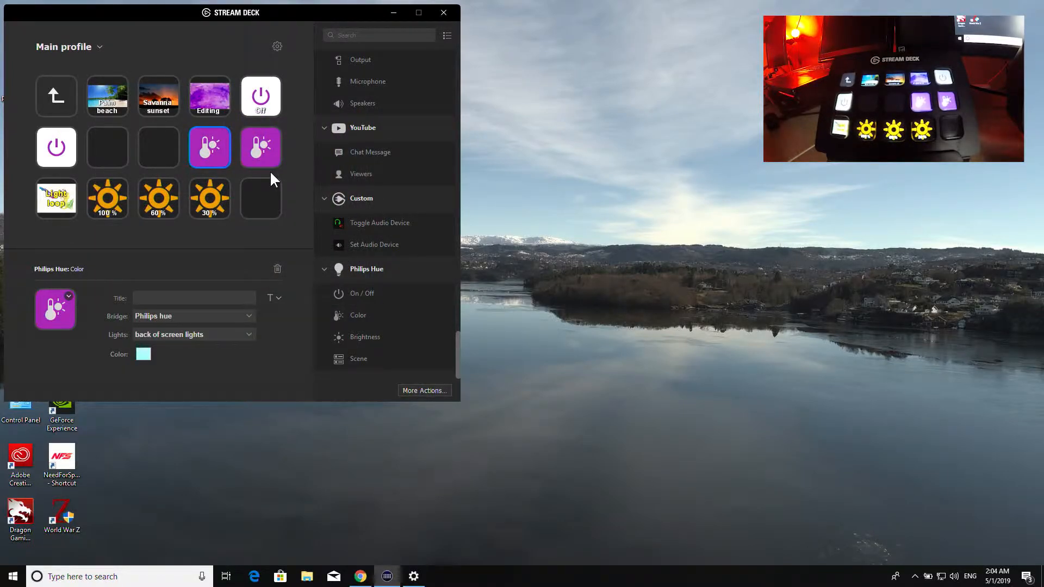